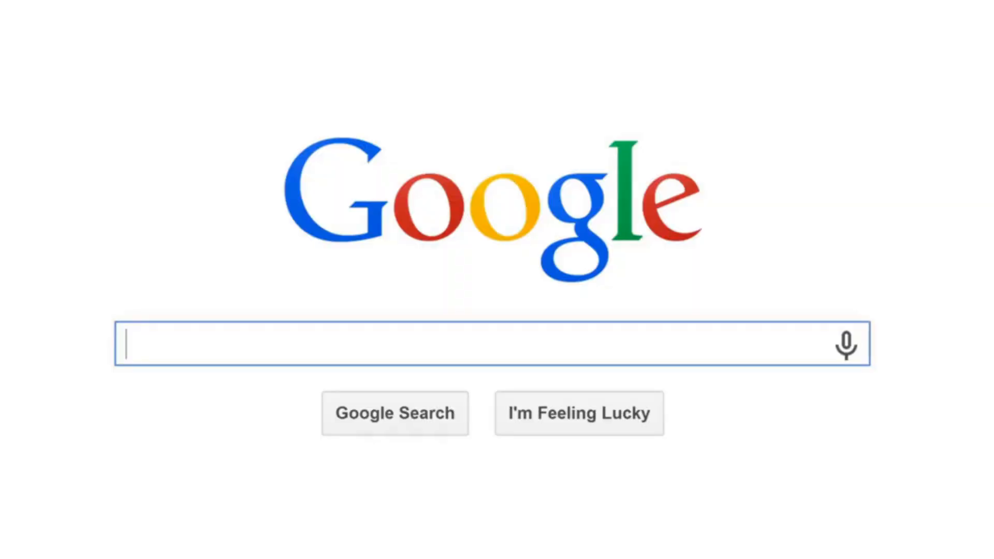
{"action": "type", "text": "AIRLI"}
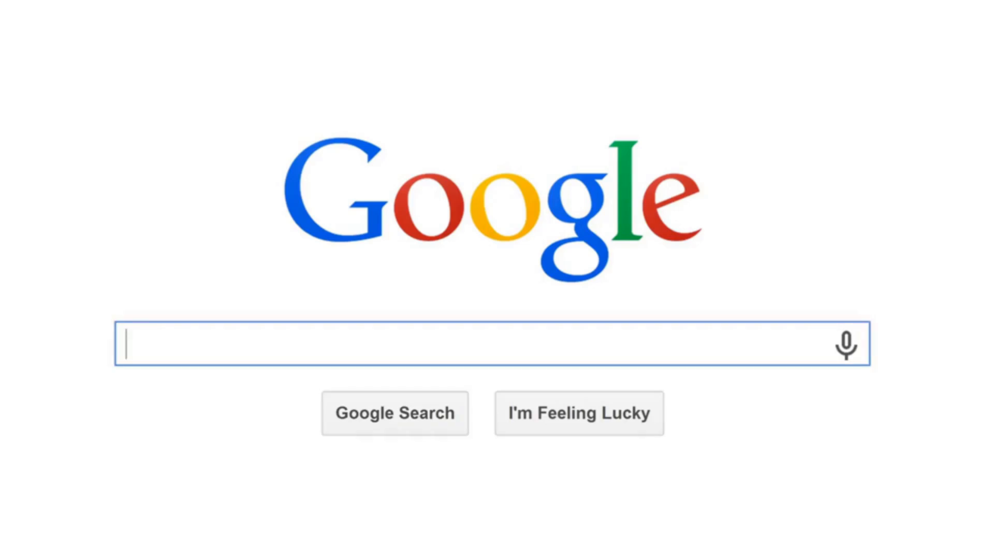
{"action": "type", "text": "AIRLINE TICK"}
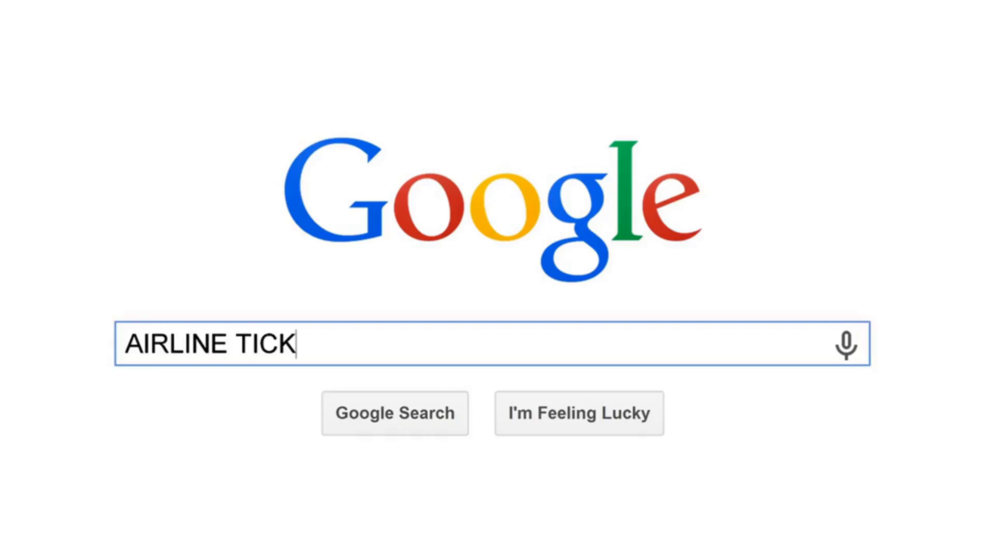